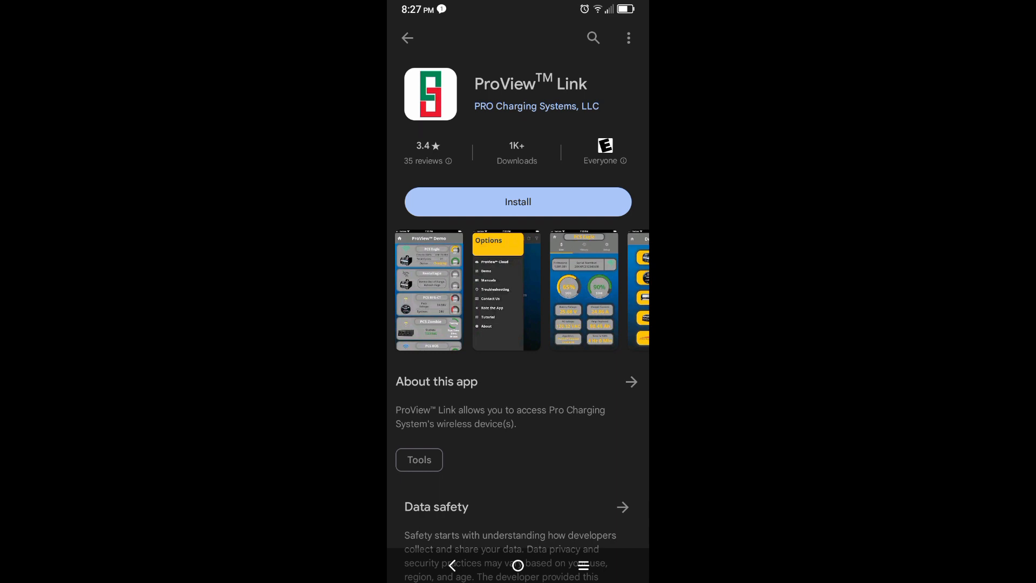
# - Install the ProView Link app from its Google Play store page
pyautogui.click(517, 202)
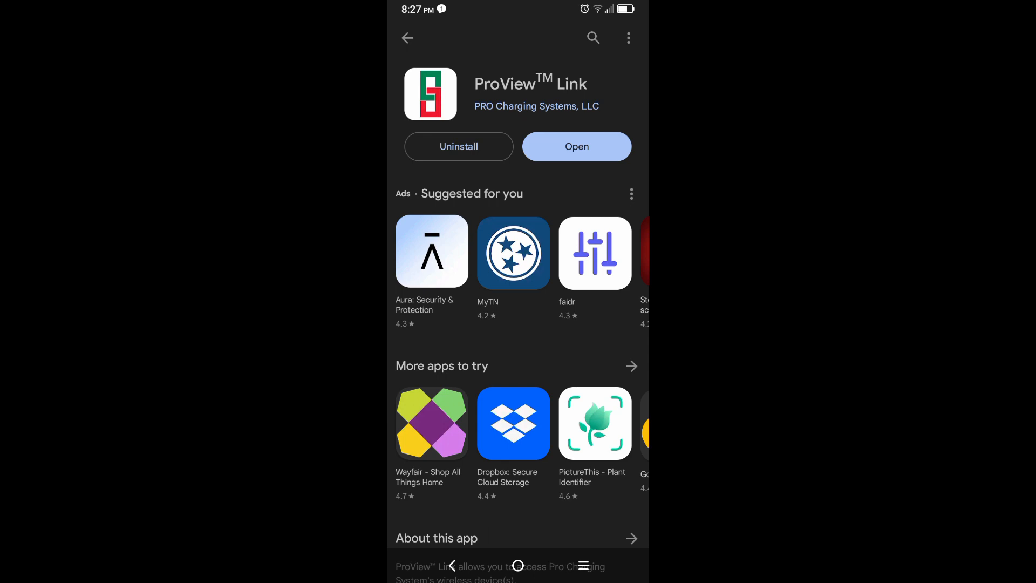
# - Launch ProView Link and step through all welcome tutorial pages to Finish
pyautogui.click(575, 146)
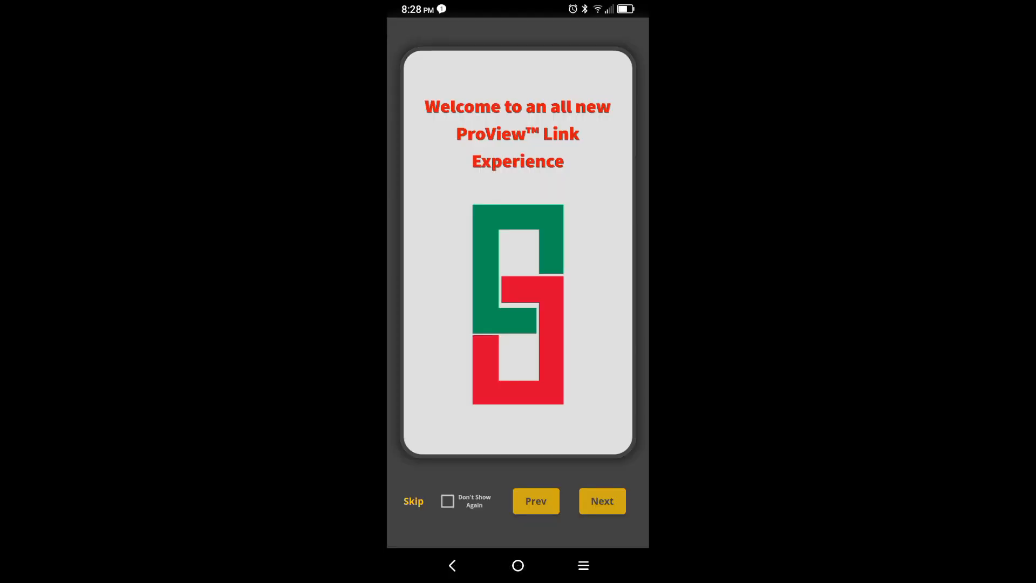
pyautogui.click(601, 501)
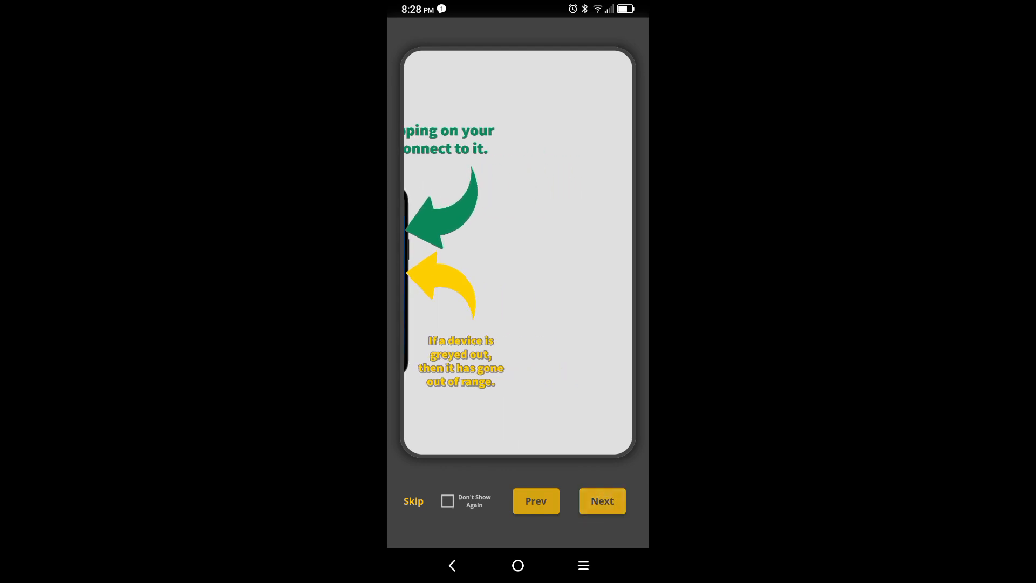
pyautogui.click(601, 500)
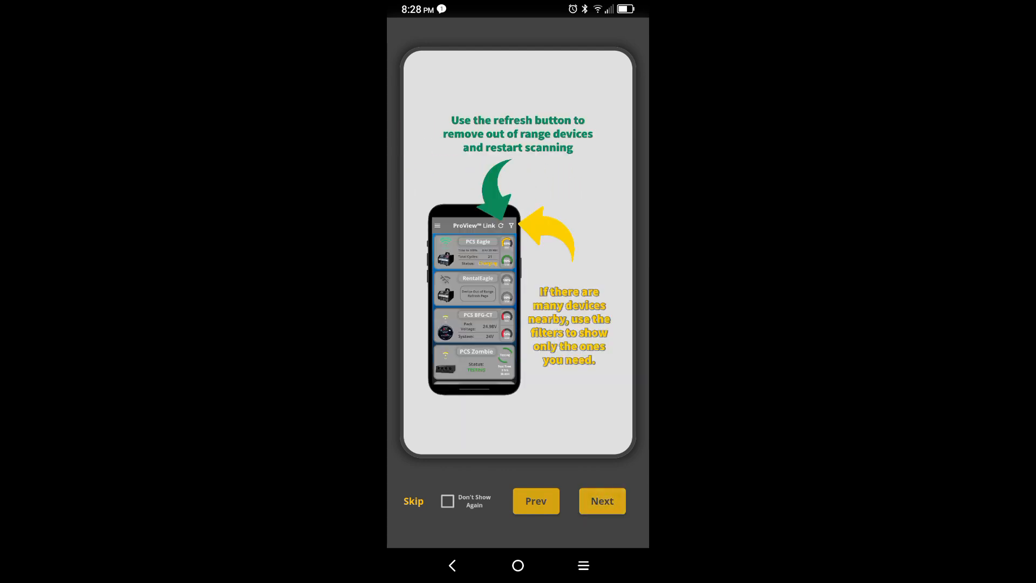
pyautogui.click(601, 500)
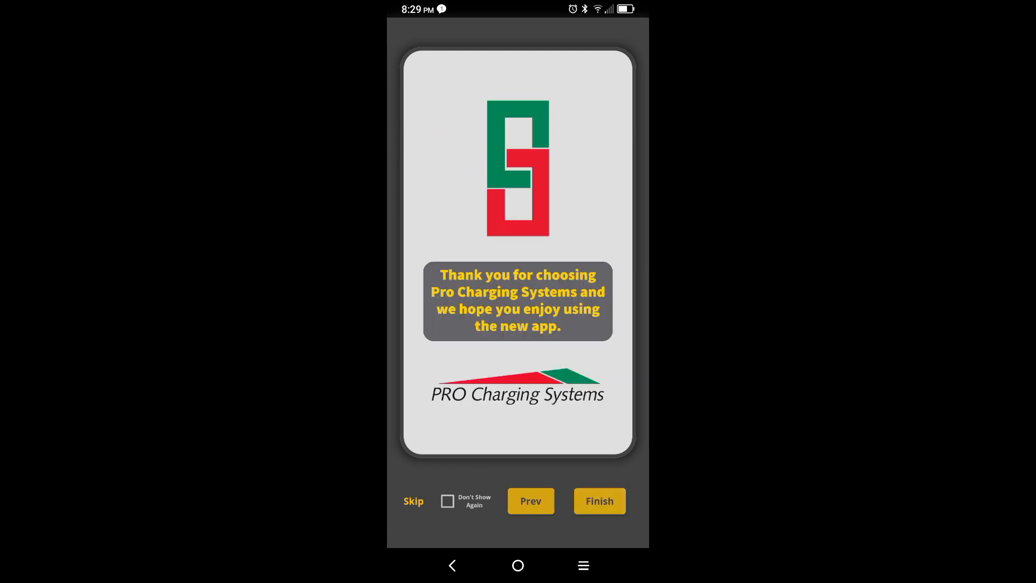
pyautogui.click(599, 500)
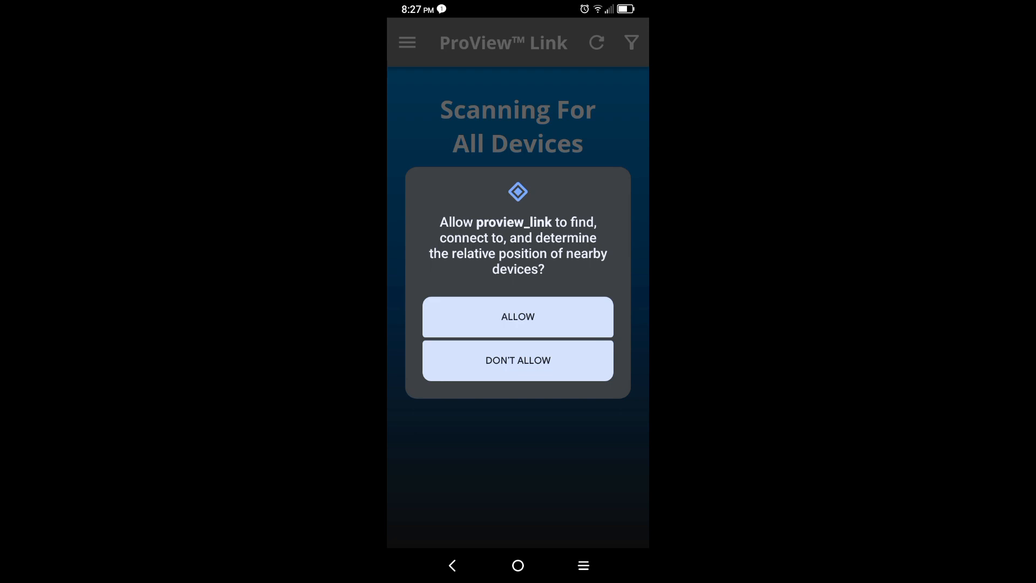
# - Allow nearby devices, location while using the app, and turning on Bluetooth
pyautogui.click(517, 316)
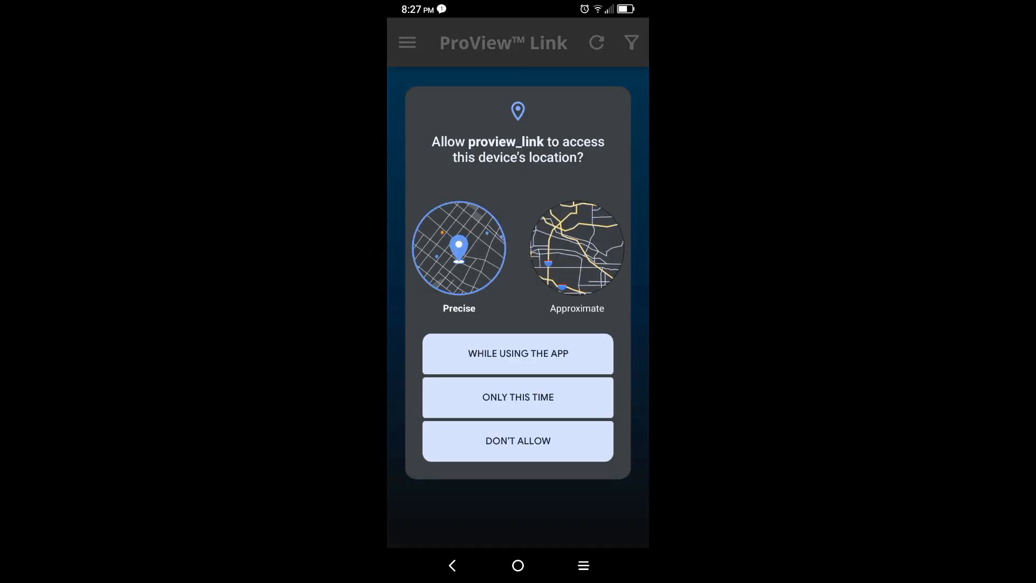
pyautogui.click(518, 354)
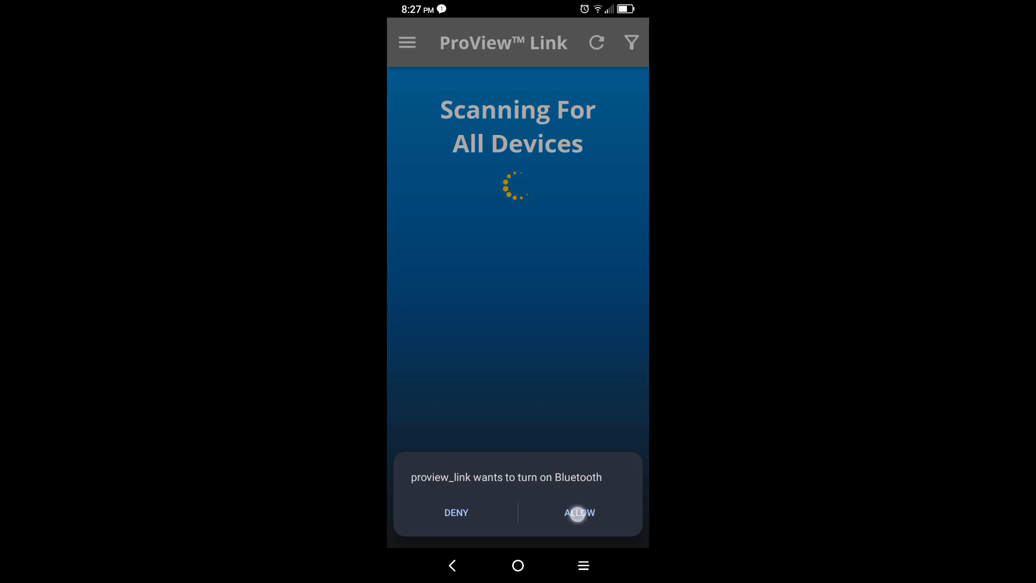
pyautogui.click(578, 512)
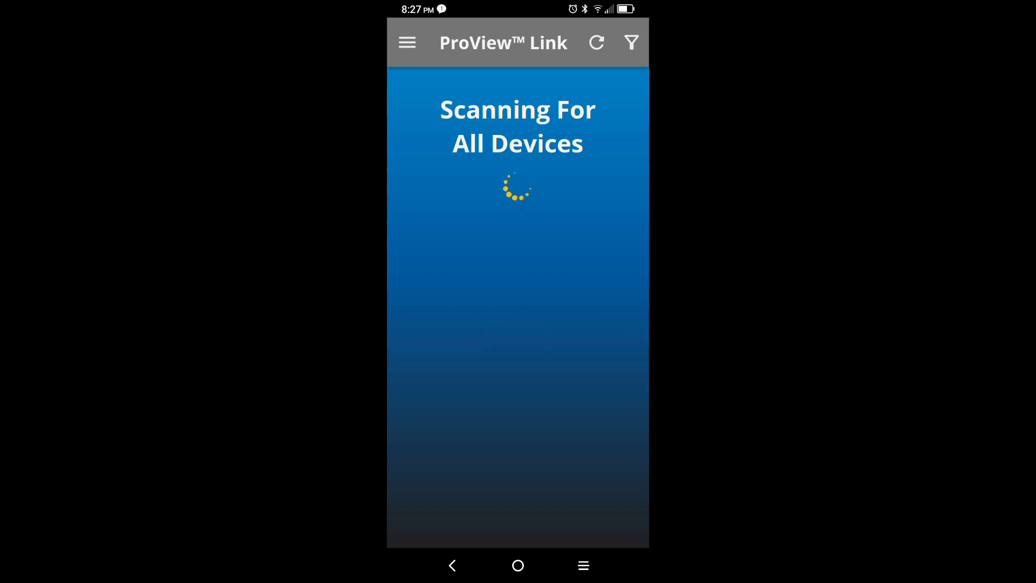
# - Refresh the device scan and connect to charger PCS32143203 from the list
pyautogui.click(595, 42)
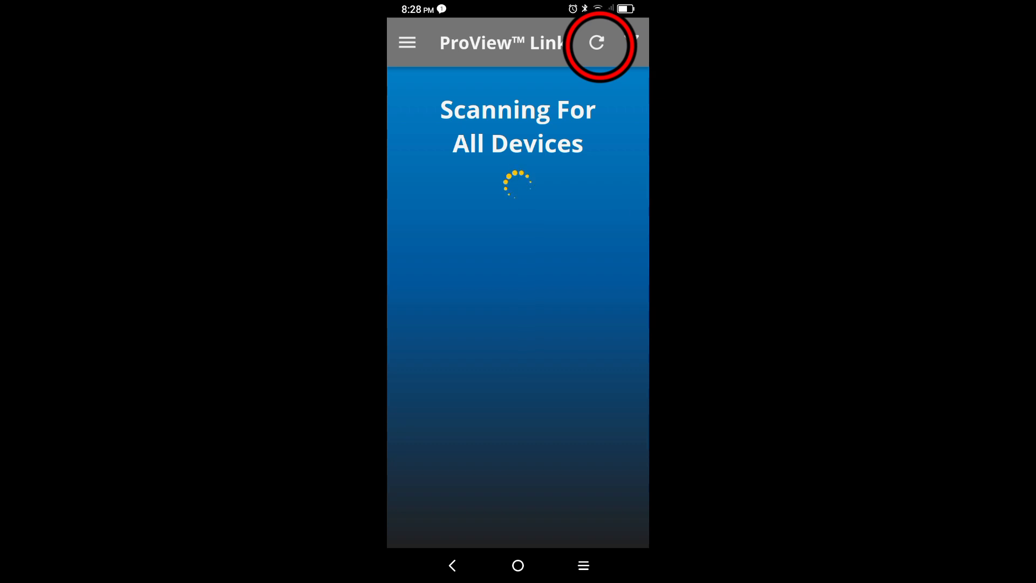
pyautogui.click(595, 42)
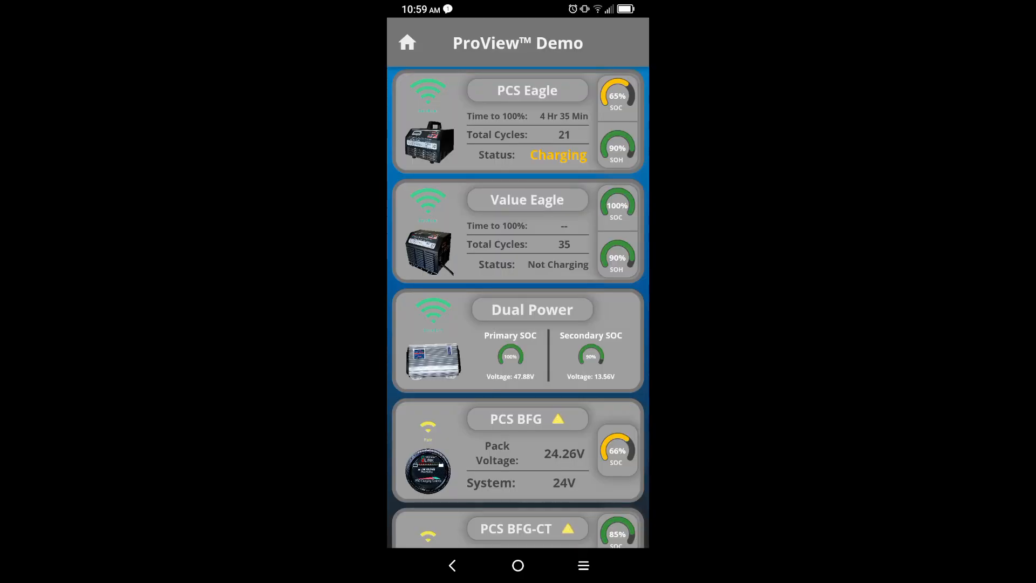
pyautogui.click(527, 90)
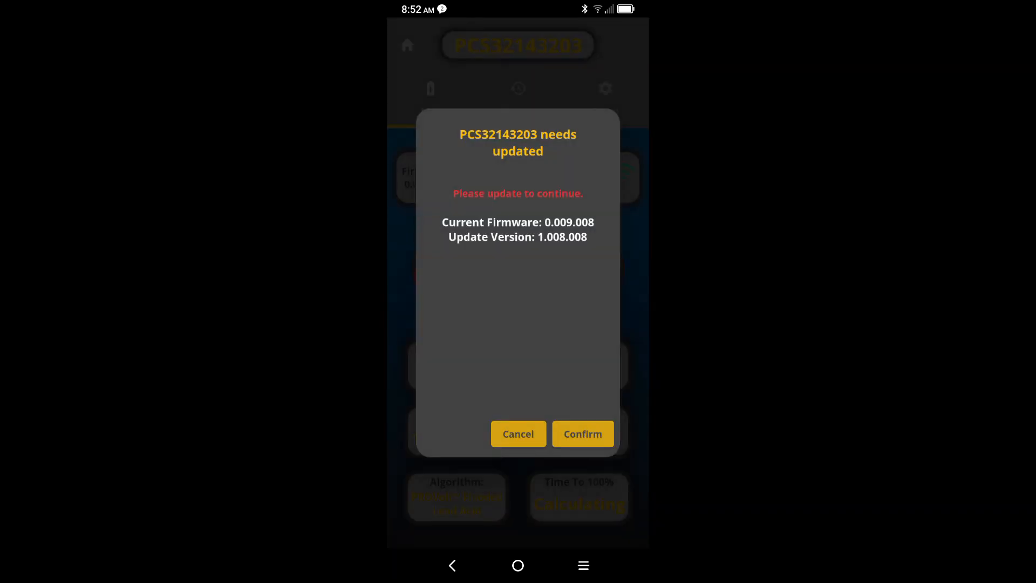
# - Confirm the firmware update to 1.008.008 and acknowledge the Algorithm Not Set notice
pyautogui.click(581, 433)
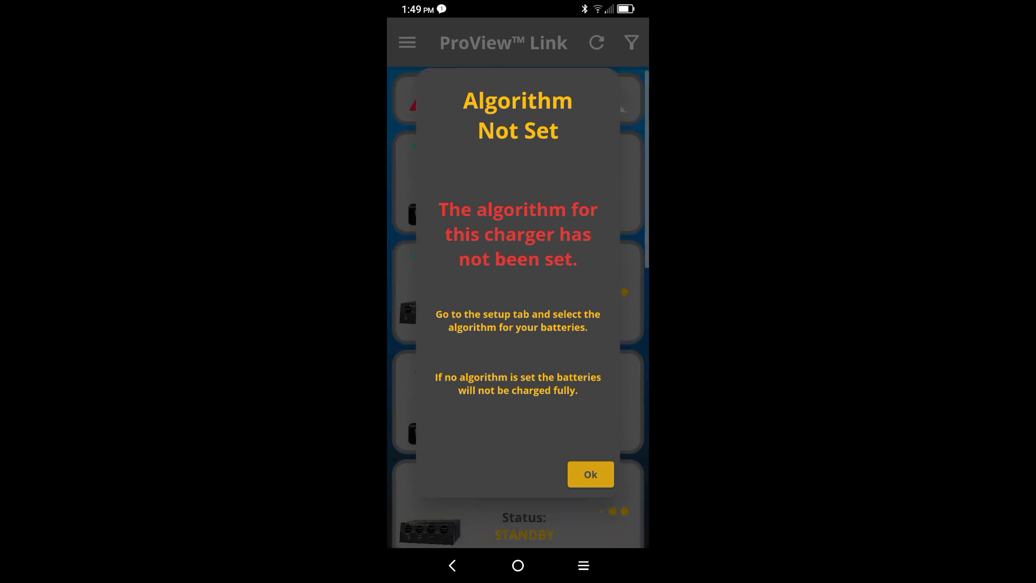
pyautogui.click(590, 475)
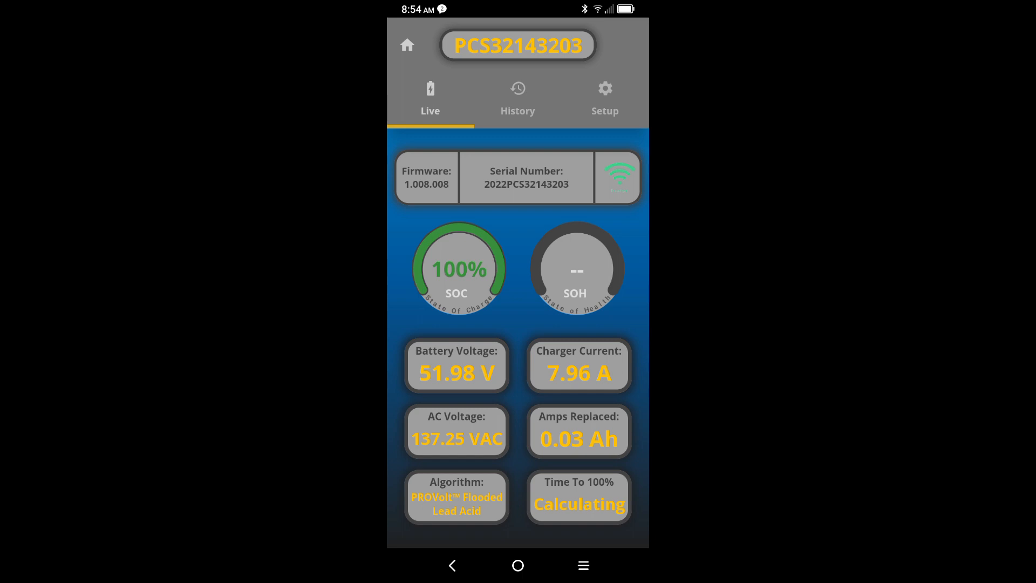
# - In Setup, choose the PROVolt Flooded LA algorithm, tick the responsibility checkbox and confirm
pyautogui.click(604, 99)
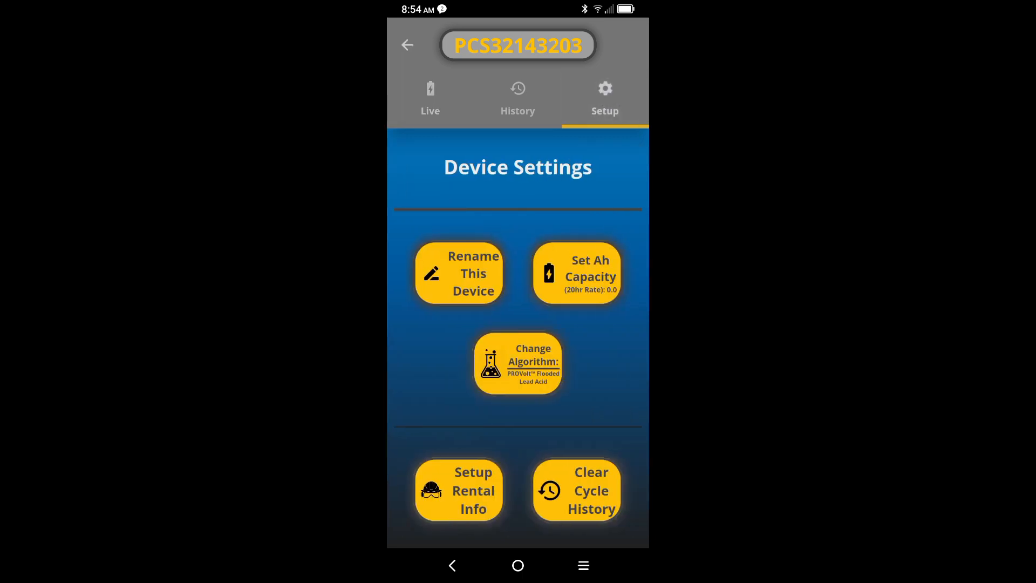
pyautogui.click(517, 363)
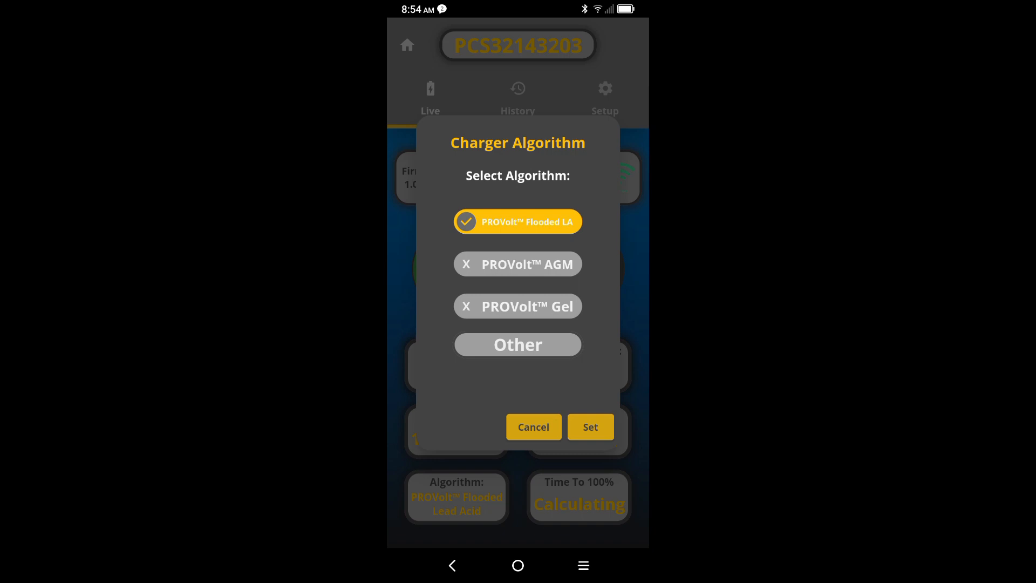
pyautogui.click(589, 426)
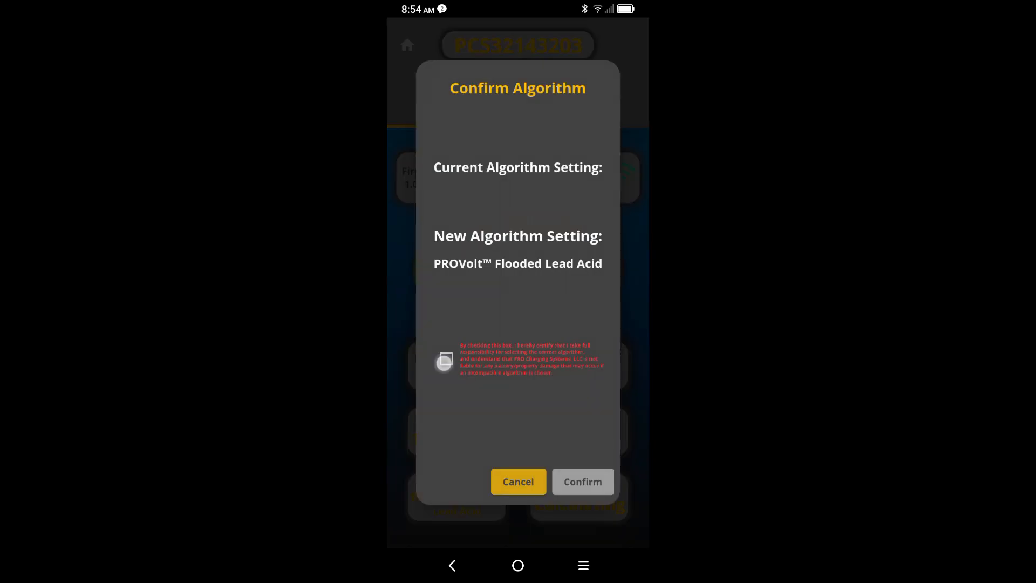
pyautogui.click(446, 358)
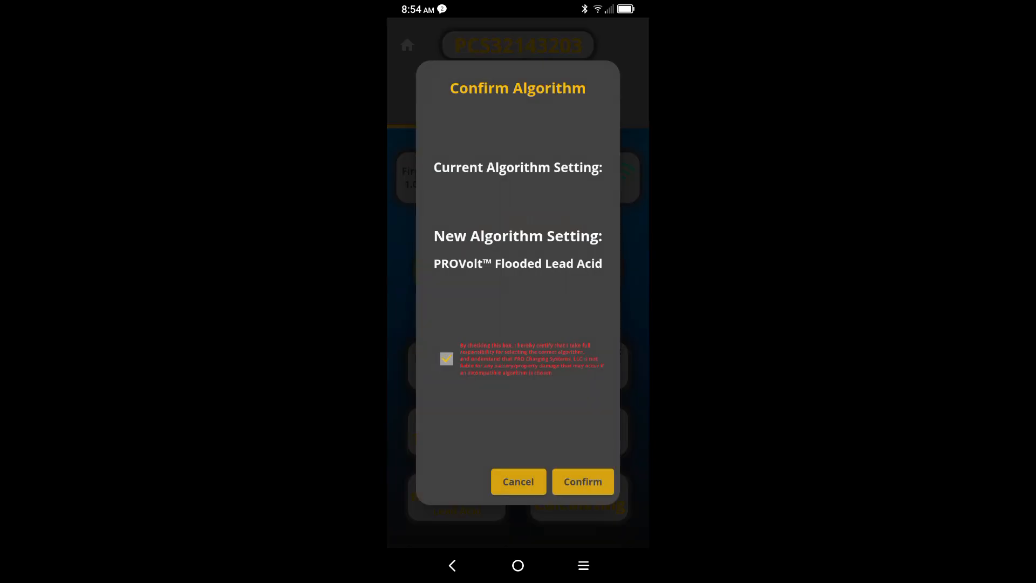
pyautogui.click(582, 482)
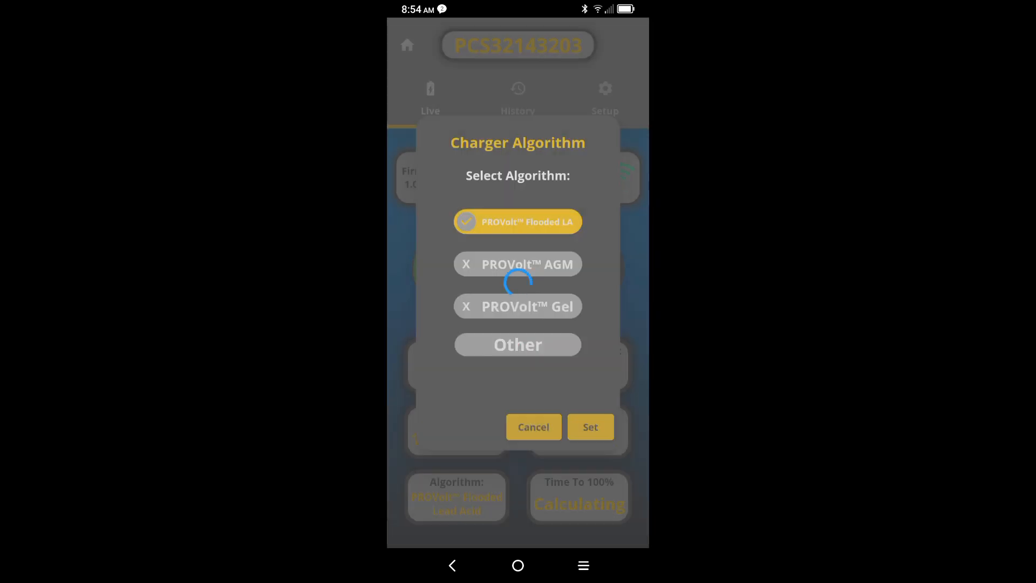